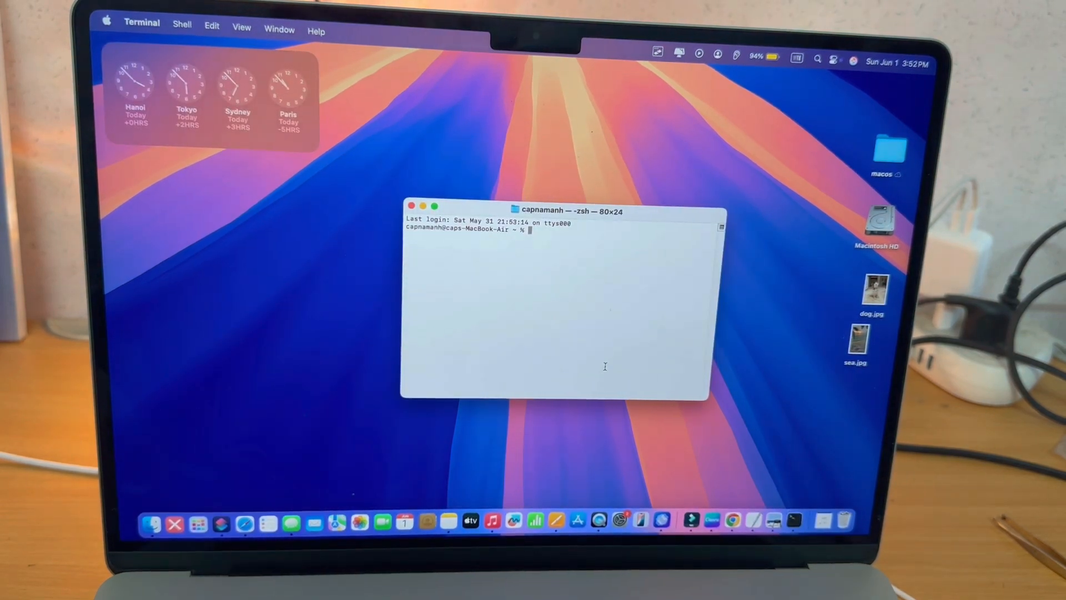
# - Run csrutil status to confirm System Integrity Protection is currently disabled
pyautogui.moveTo(569, 209); pyautogui.dragTo(452, 144)
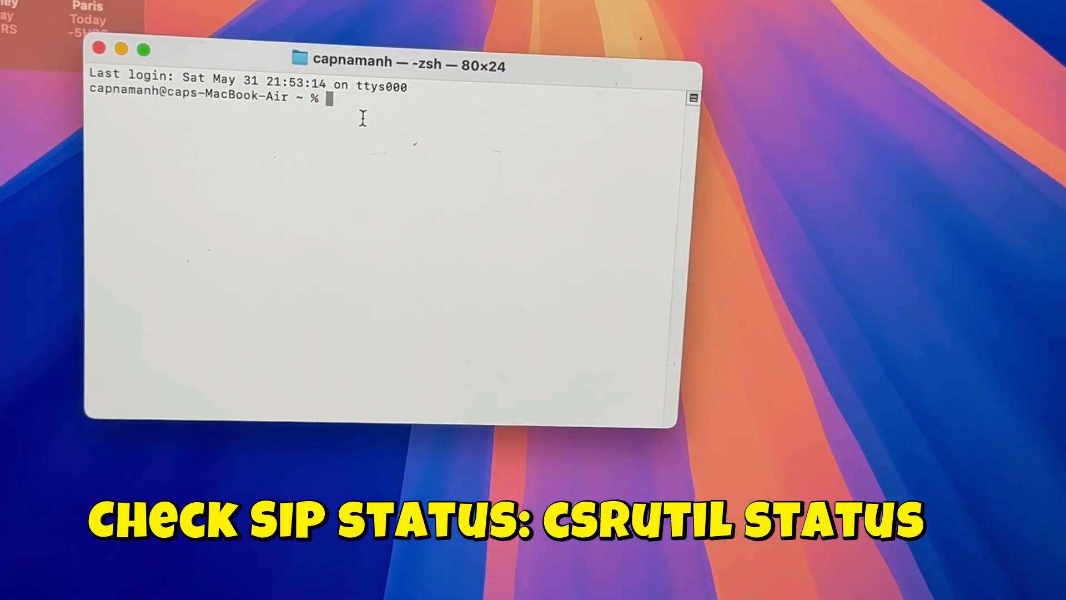
pyautogui.write('c')
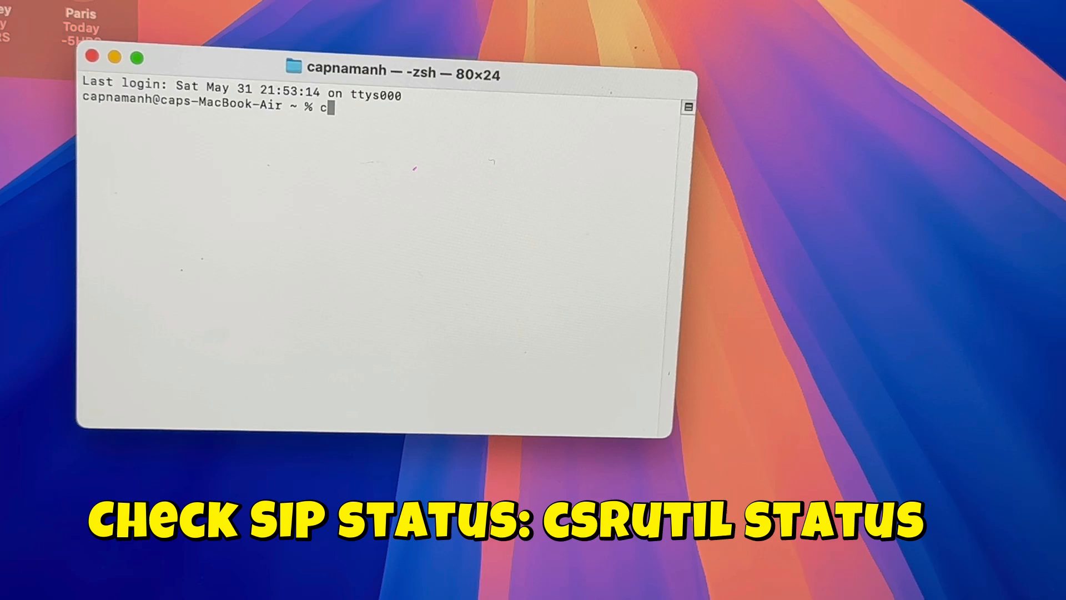
pyautogui.write('srutil status')
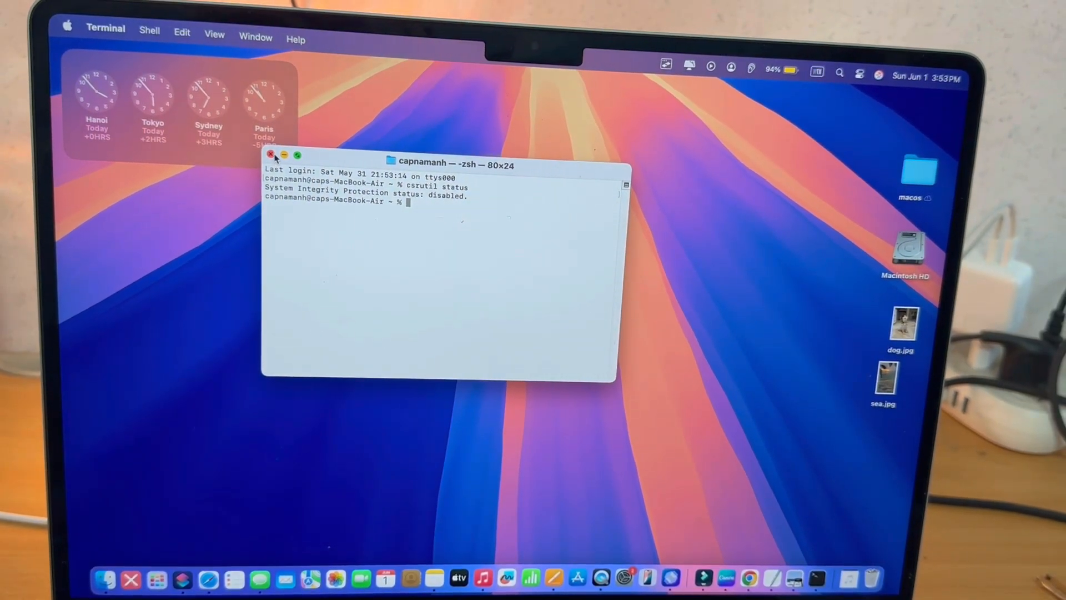
# - Shut down from the Apple menu, retrying after Filmora interrupts the shutdown
pyautogui.click(68, 28)
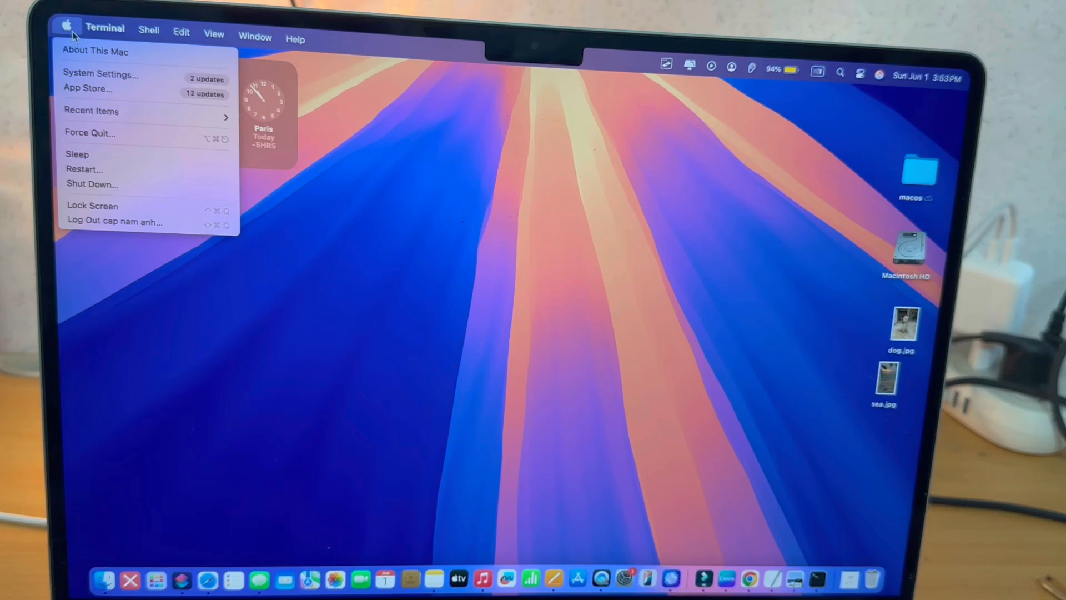
pyautogui.moveTo(114, 185)
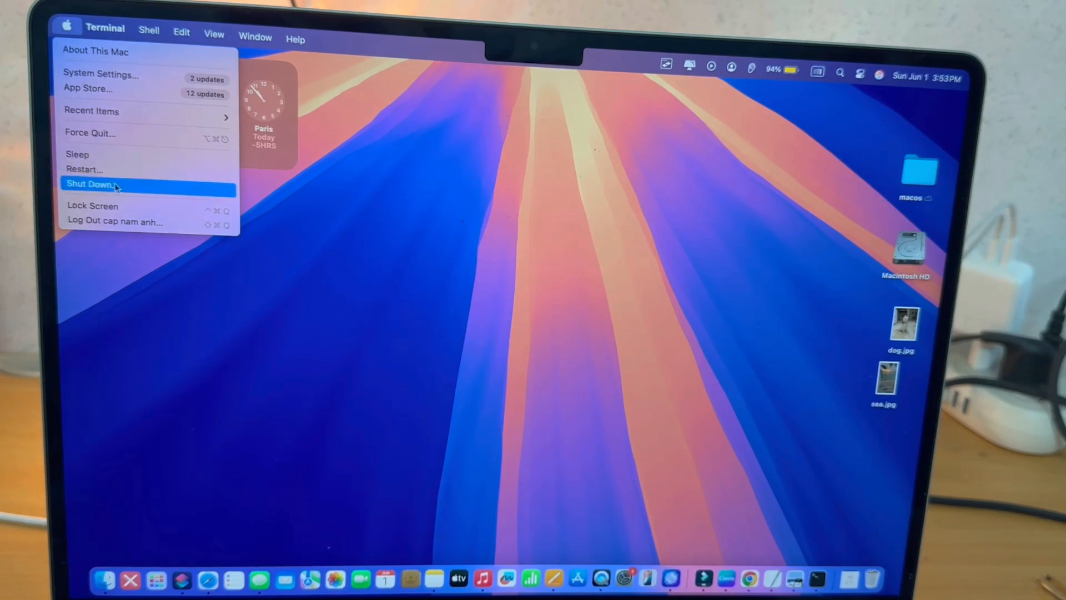
pyautogui.click(614, 269)
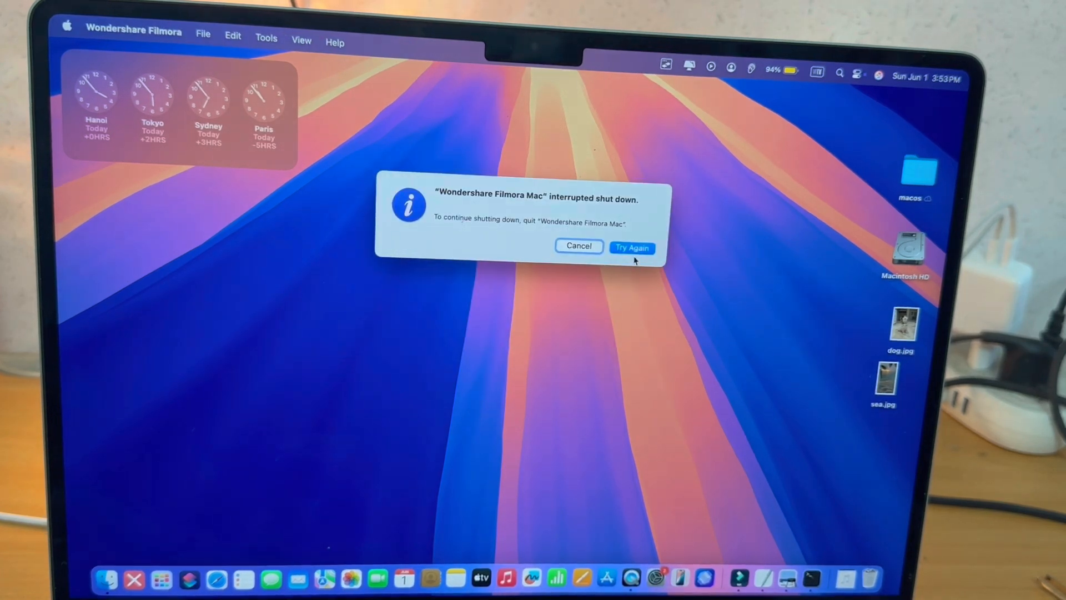
pyautogui.click(579, 246)
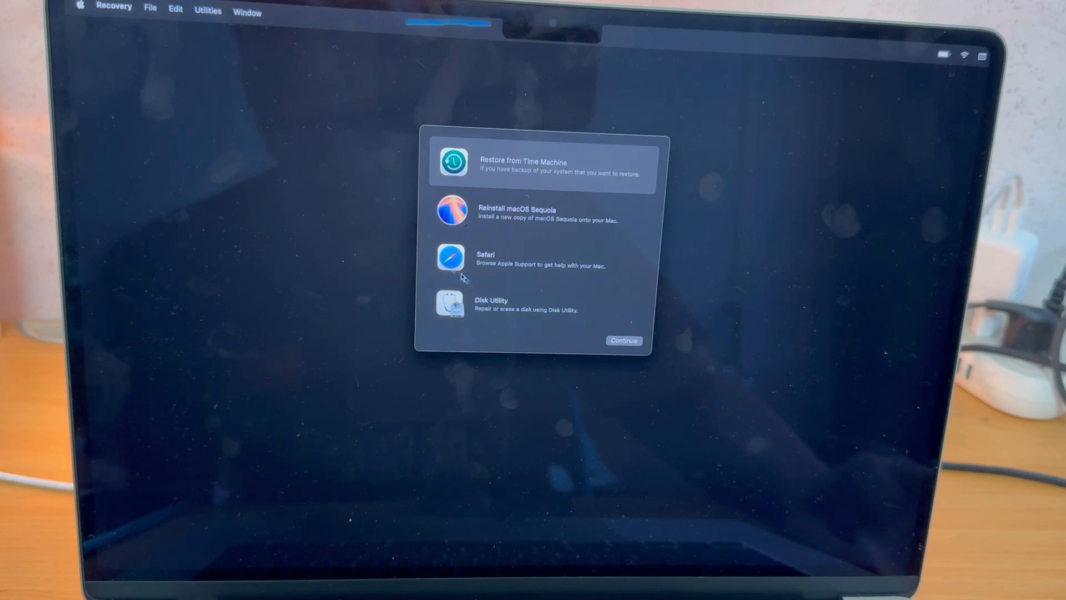
# - Show the Recovery Utilities menu listing Startup Security Utility, Terminal and Share Disk
pyautogui.click(209, 11)
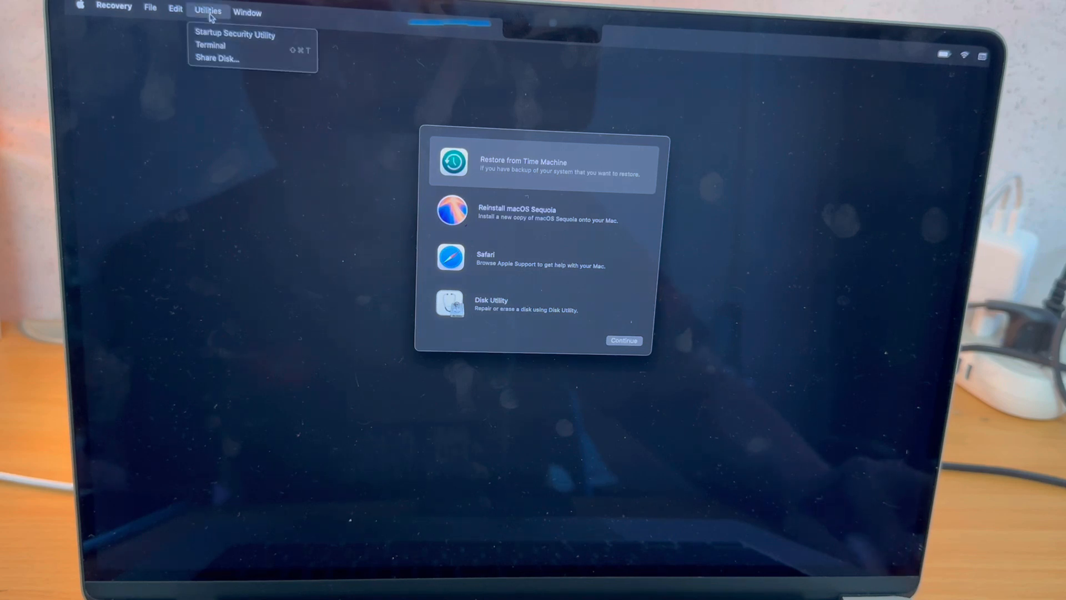
pyautogui.moveTo(230, 48)
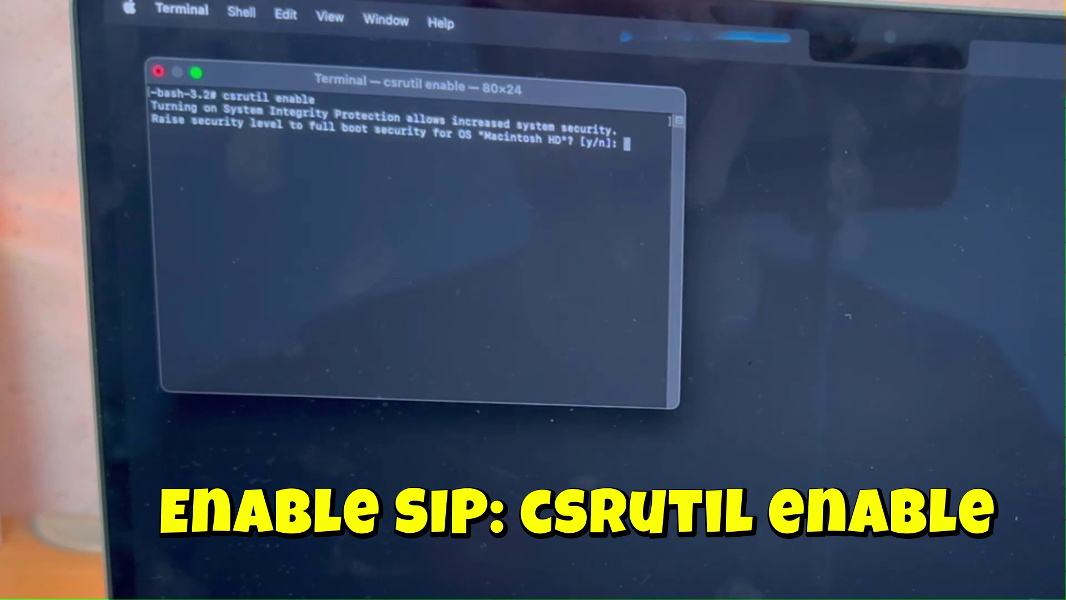
# - Enable SIP with csrutil enable, answering y to raise Macintosh HD to full security
pyautogui.write('y')
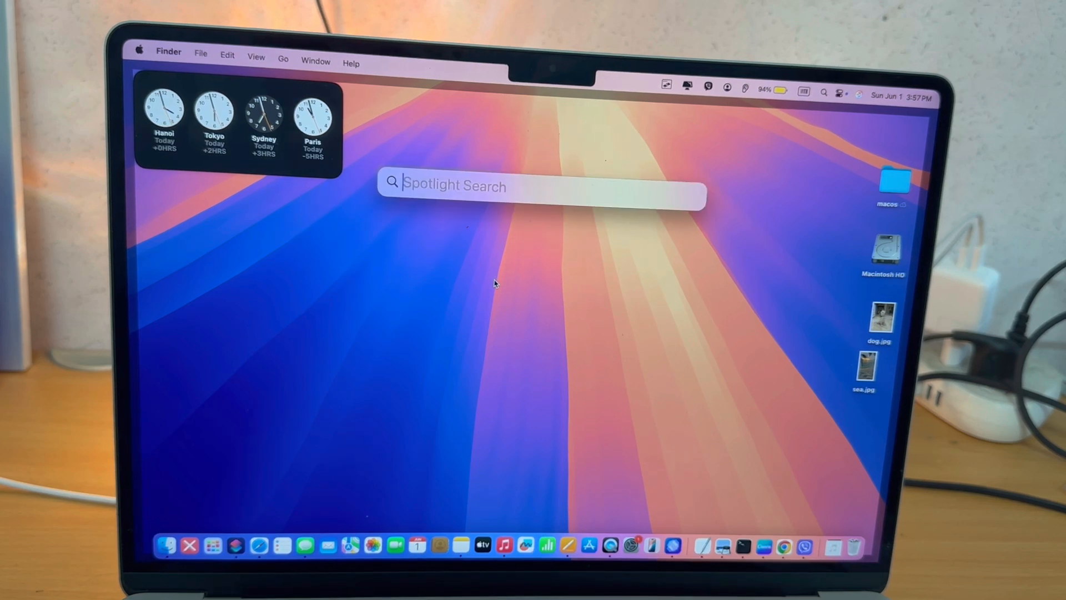
# - Restart to the normal desktop and launch Terminal via Spotlight
pyautogui.write('terminal')
pyautogui.write('c')
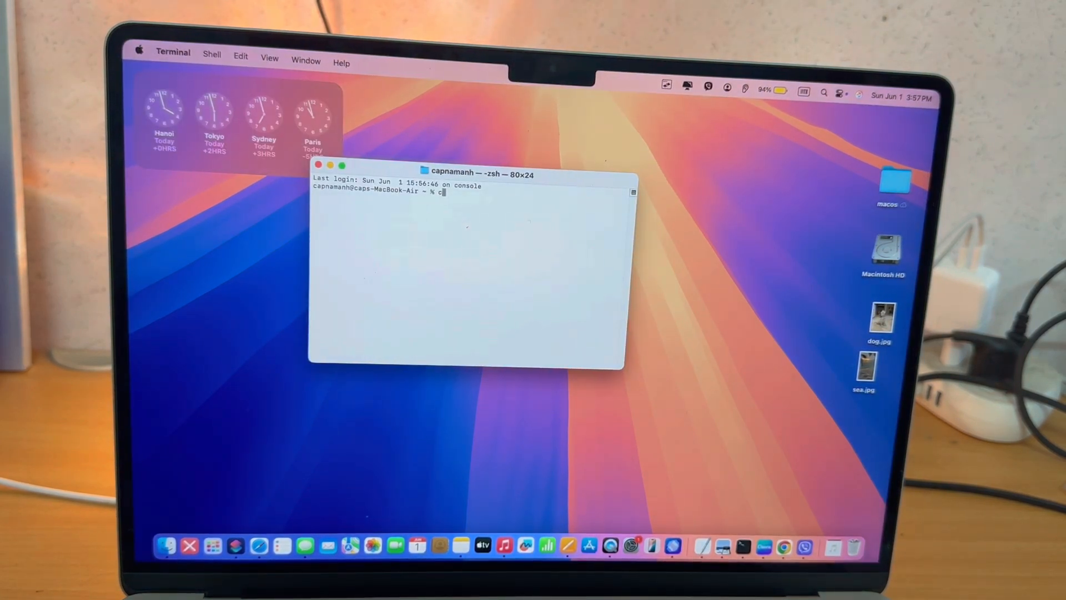
# - Type csrutil status at the prompt of the post-reboot Terminal
pyautogui.write('srutil stat')
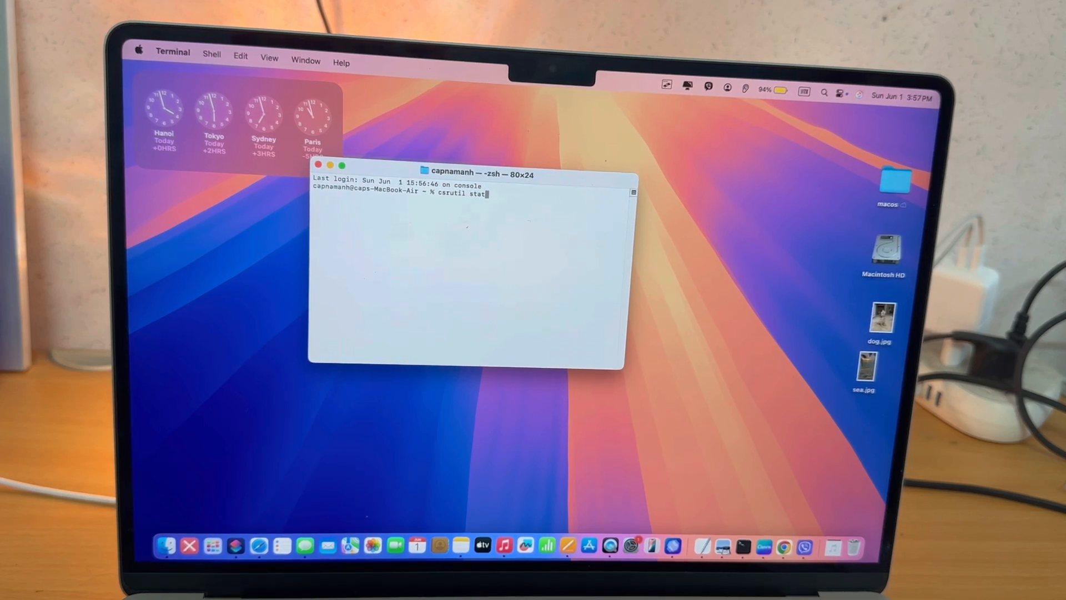
pyautogui.write('us')
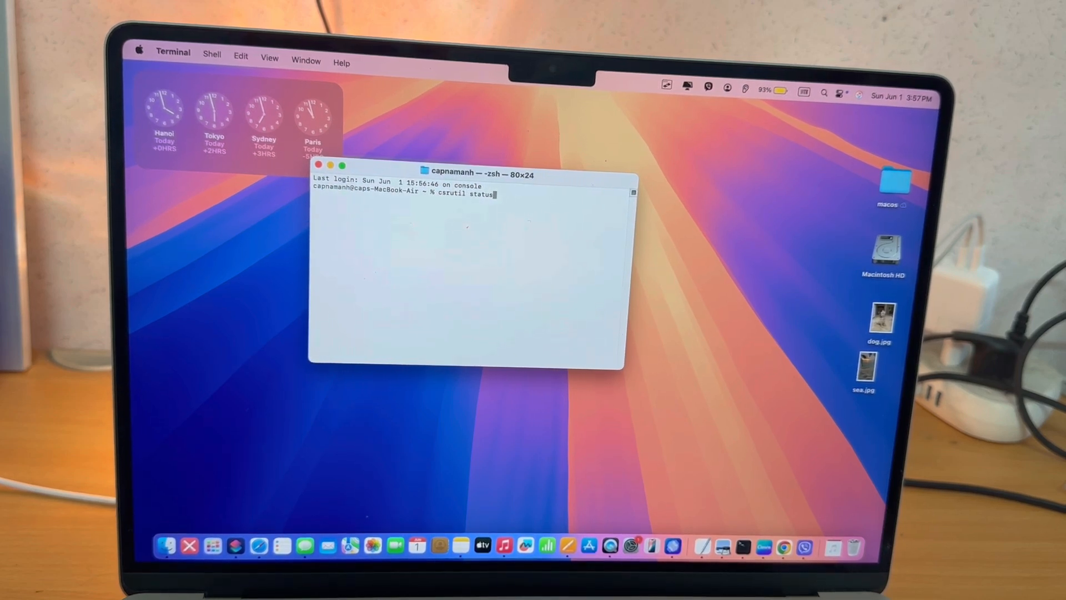